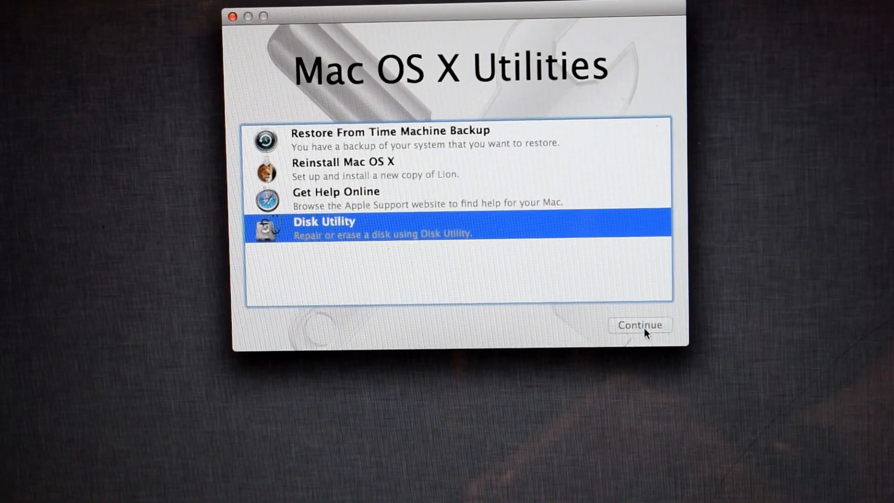
- Launch Disk Utility and show the 32.01 GB SanDisk Cruzer Glide drive's details
click(640, 325)
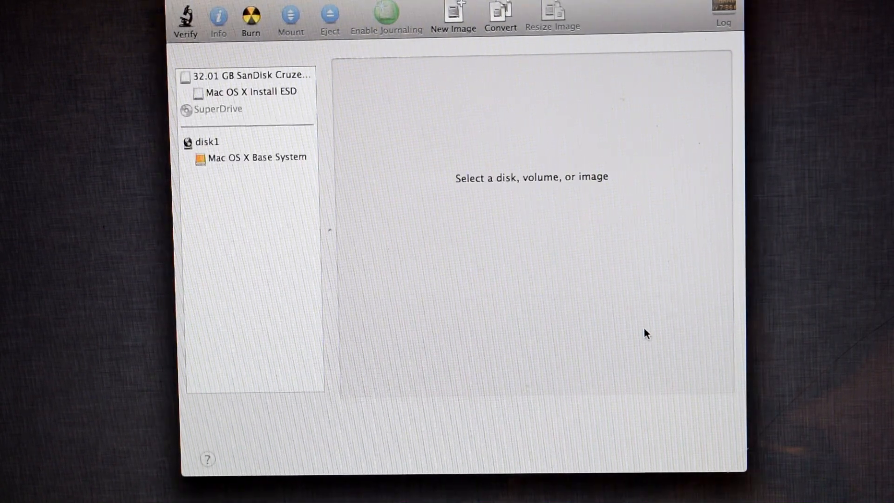
mouse_move(470, 202)
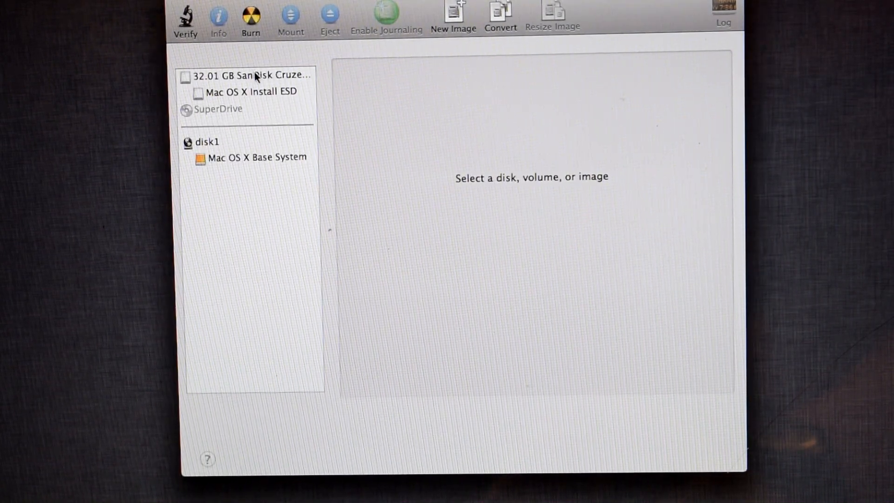
click(250, 75)
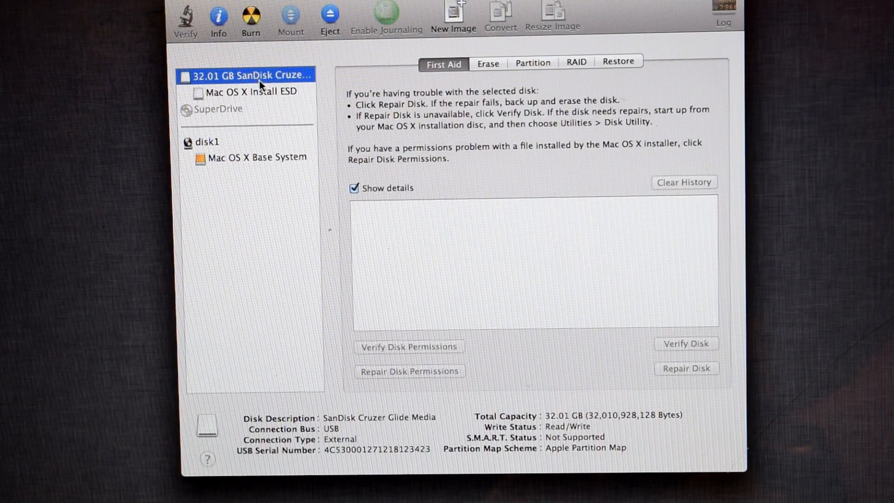
click(250, 92)
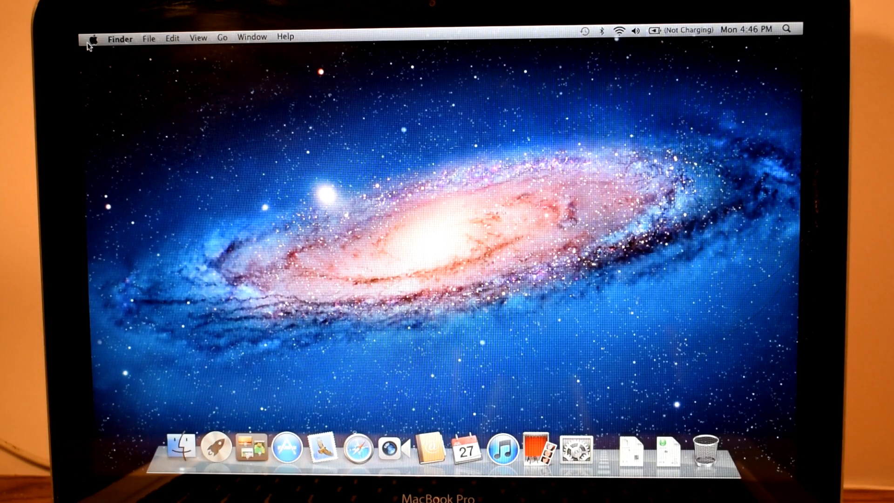
mouse_move(304, 154)
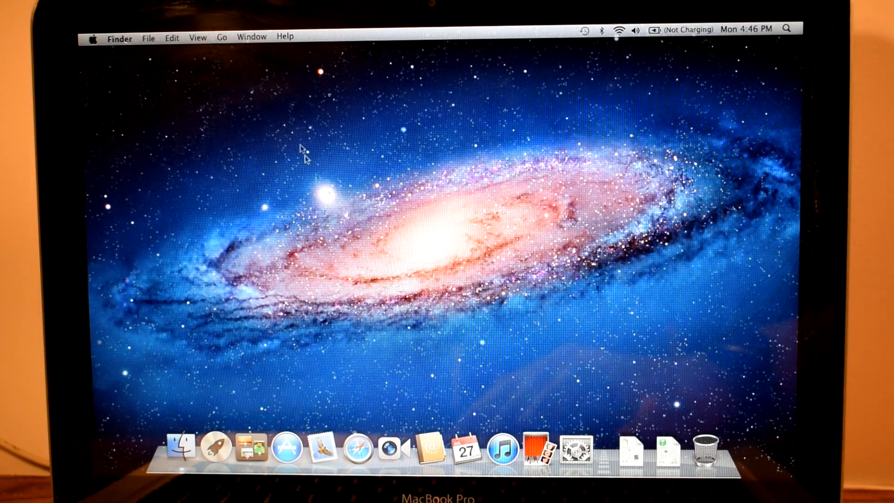
- Review More Info in About This Mac: memory, storage on the 62.2 GB USB disk, and displays
click(94, 36)
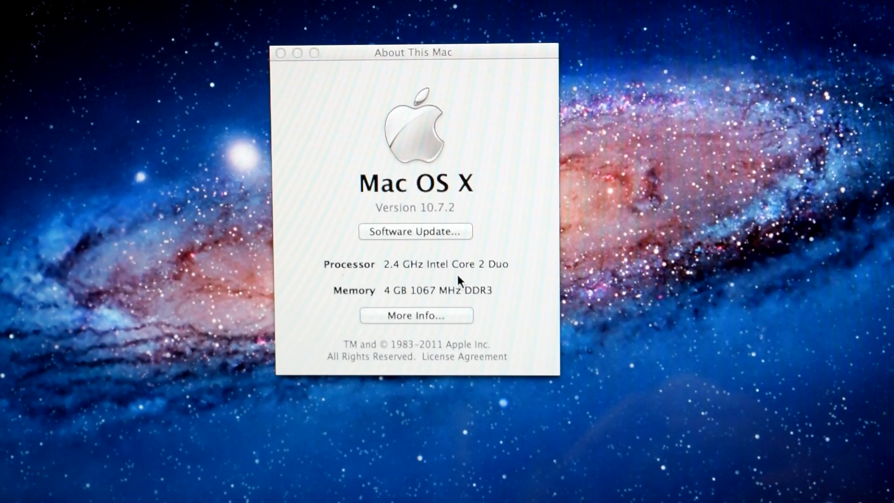
click(416, 316)
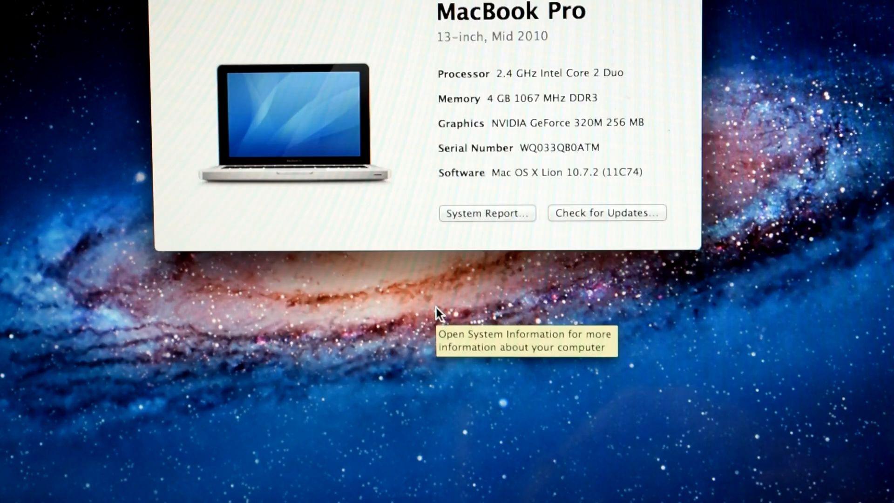
click(315, 64)
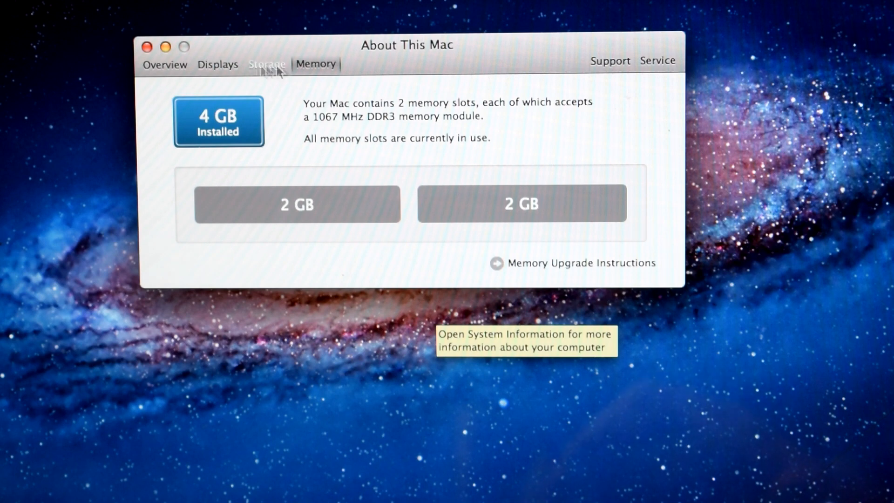
click(266, 64)
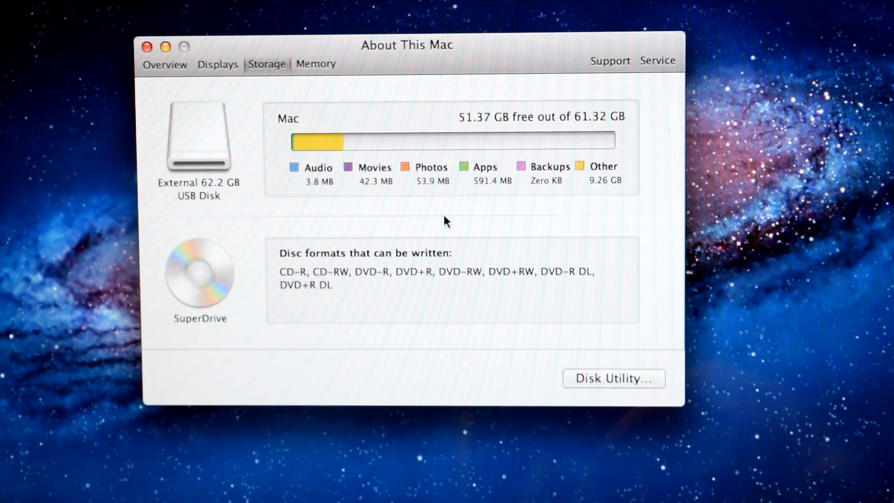
click(218, 64)
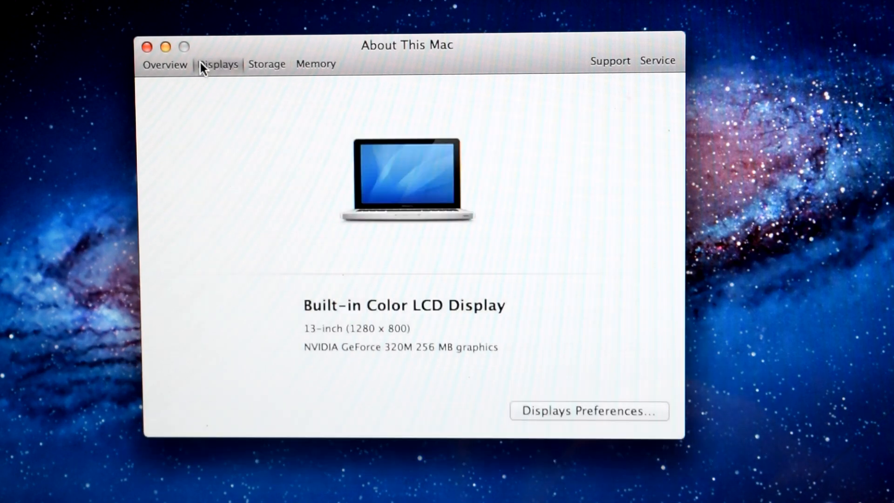
drag(304, 347, 497, 347)
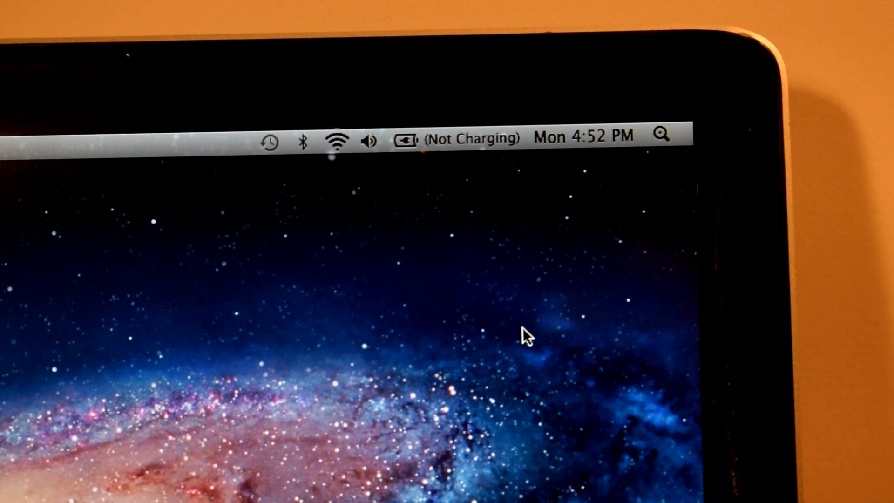
- Reach Energy Saver from the battery menu, reporting 'Replace now' at 0% charge
click(405, 137)
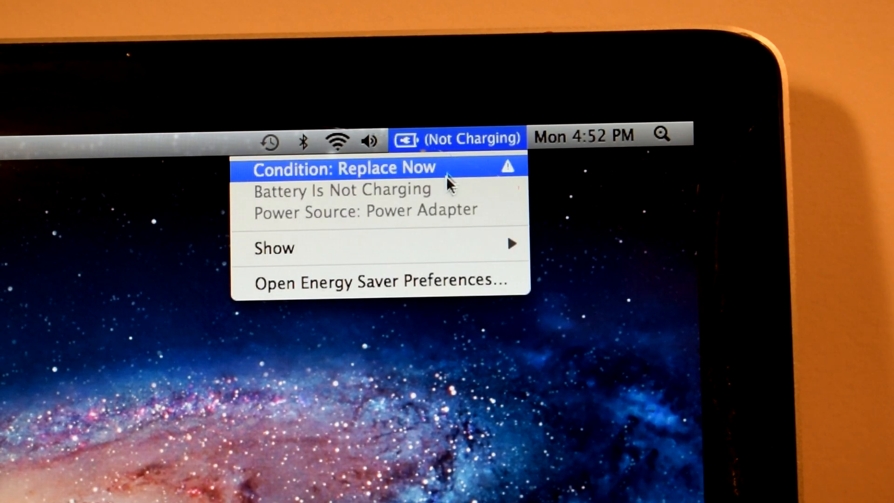
click(379, 280)
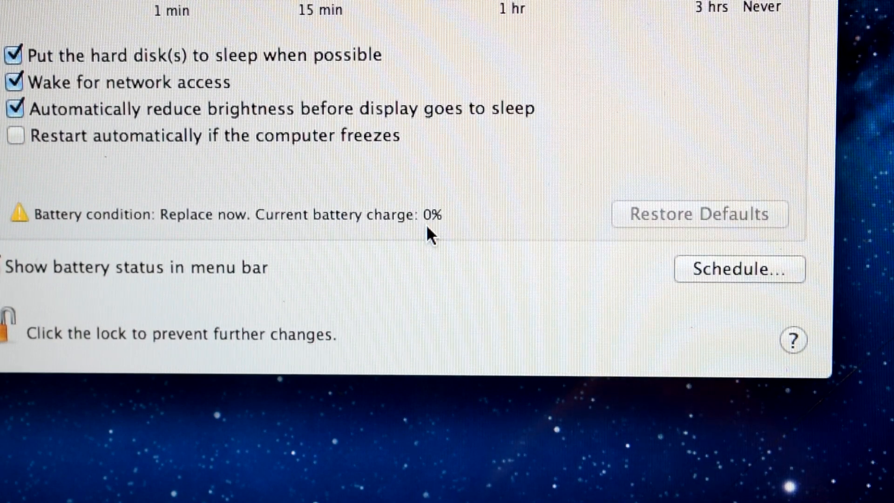
mouse_move(427, 226)
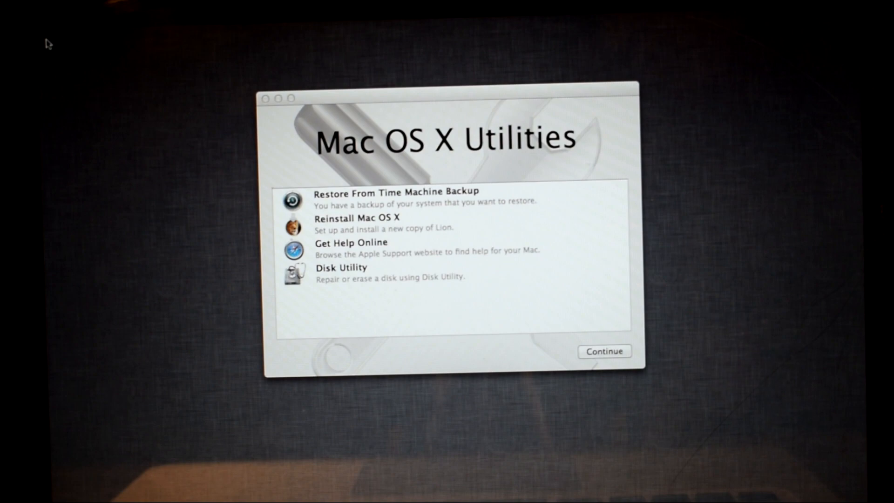
- Launch Disk Utility listing the 250.06 GB Samsung drive with its Untitled volume
double_click(341, 273)
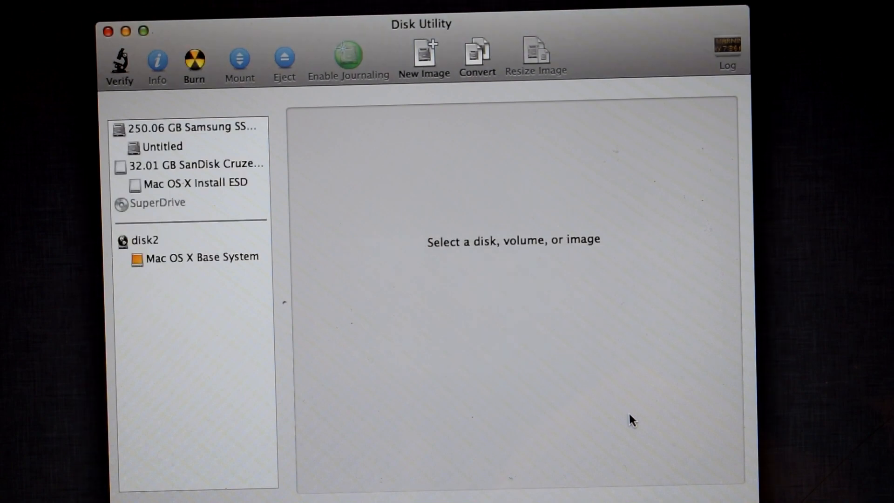
mouse_move(228, 131)
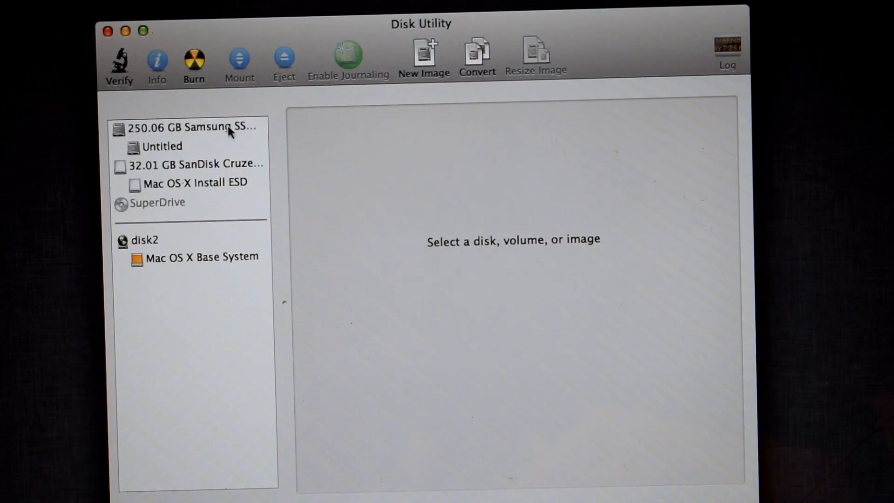
- Select the 250 GB Samsung SSD and show its Erase options
click(189, 126)
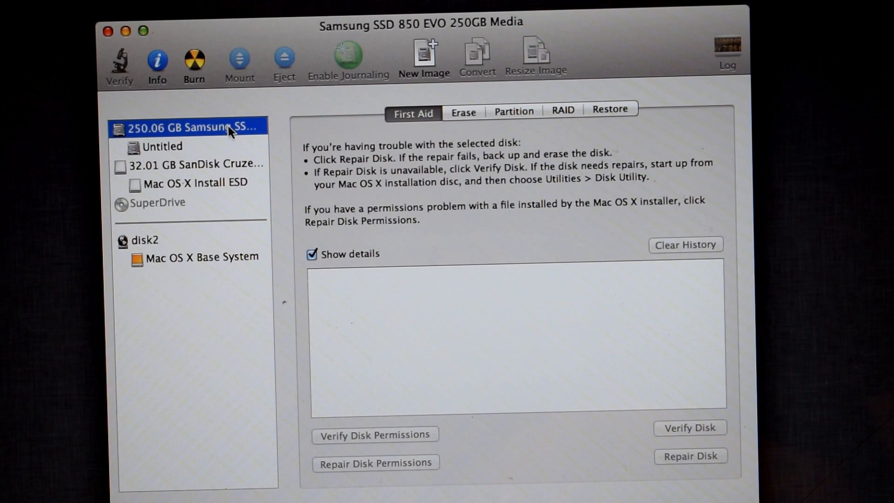
click(463, 111)
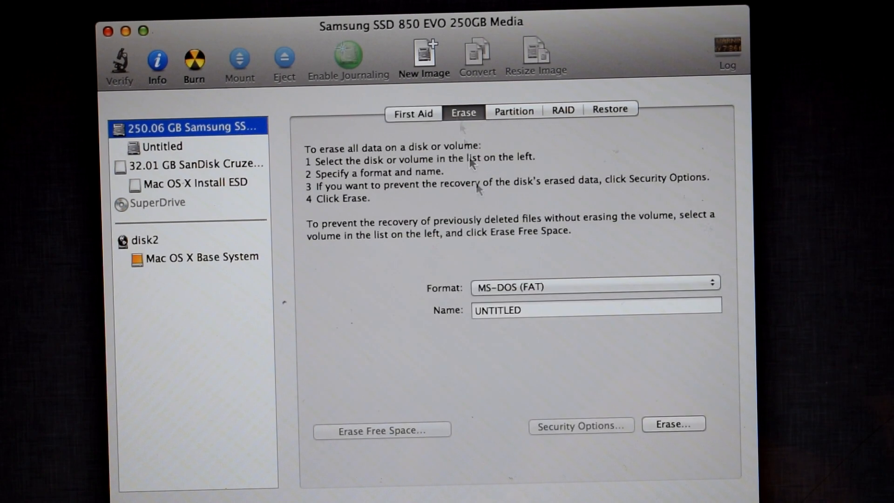
click(595, 288)
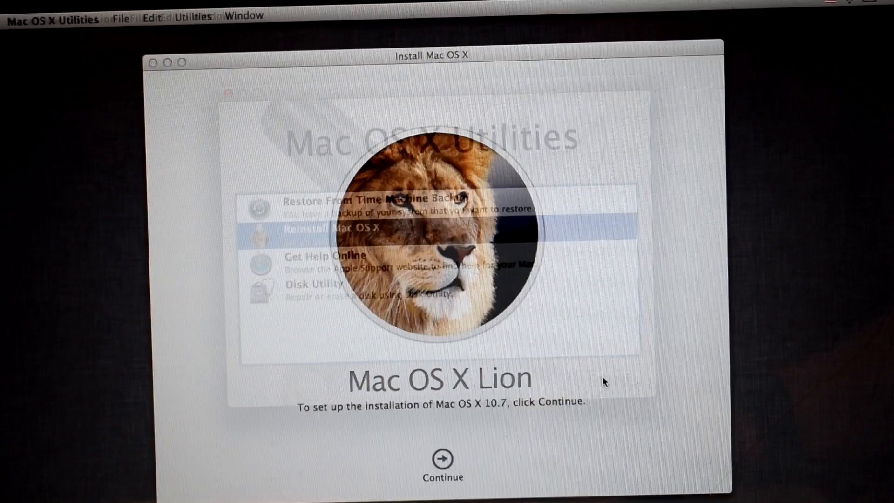
- Accept the Lion license and start installing onto the disk 'mac'
click(442, 460)
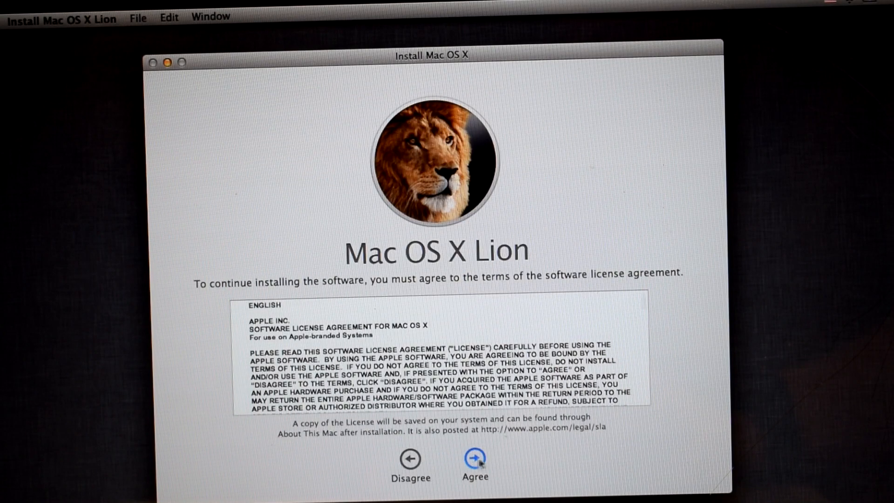
click(474, 458)
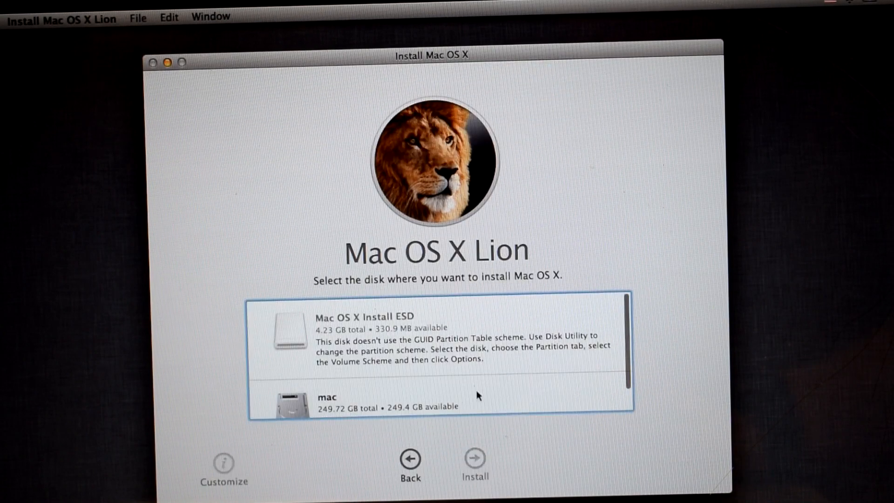
click(400, 401)
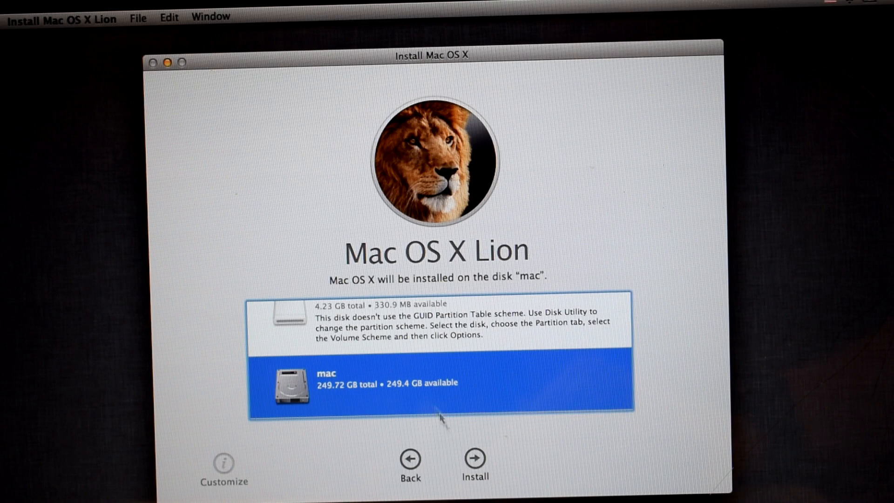
click(474, 459)
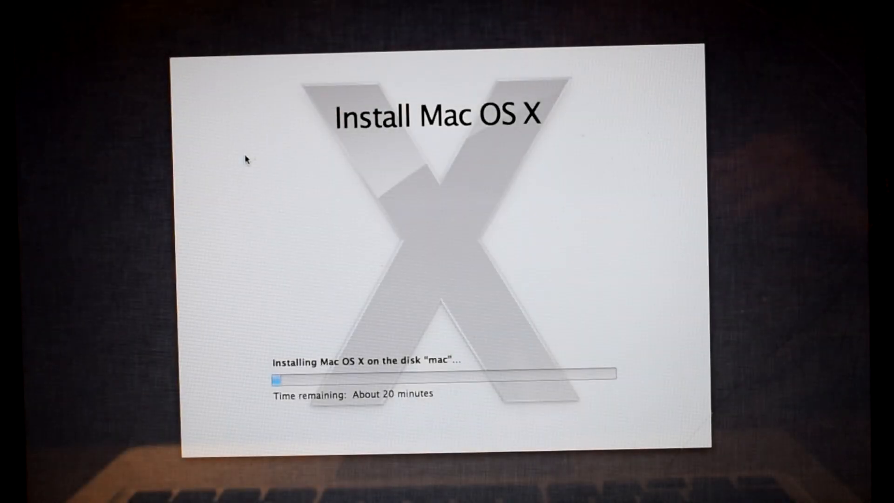
mouse_move(385, 208)
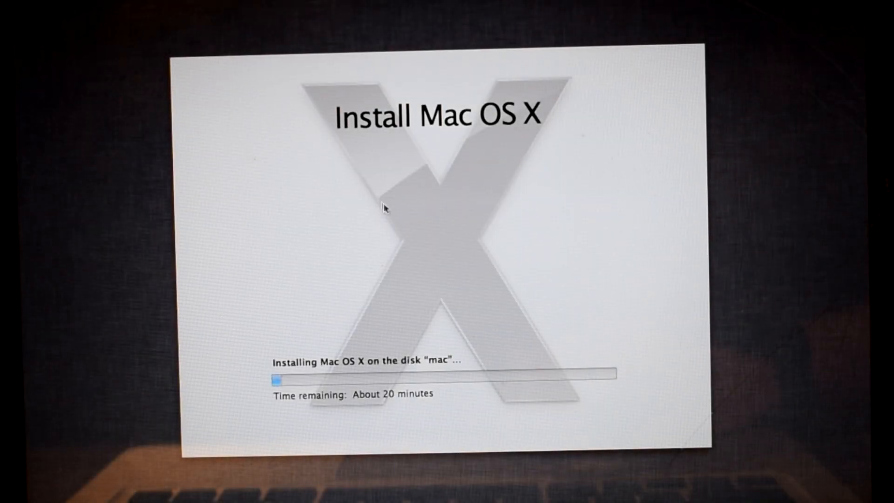
mouse_move(667, 254)
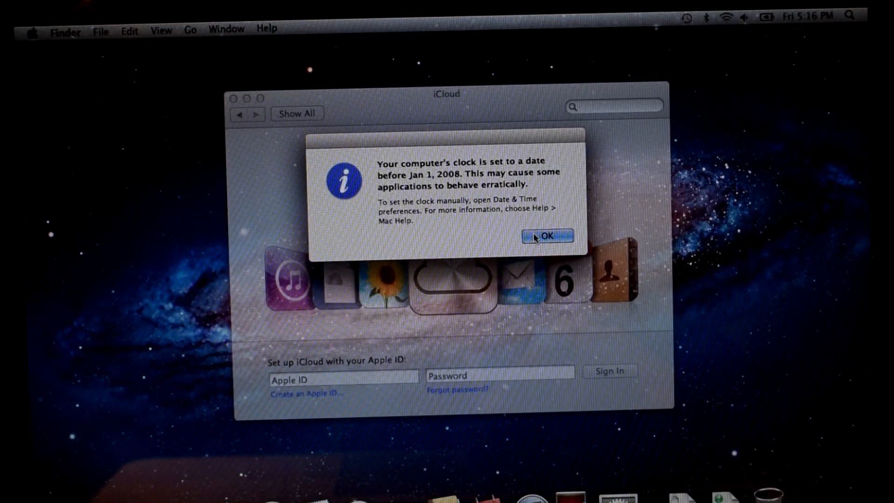
- Dismiss the clock date warning after the Lion installation finishes
click(548, 236)
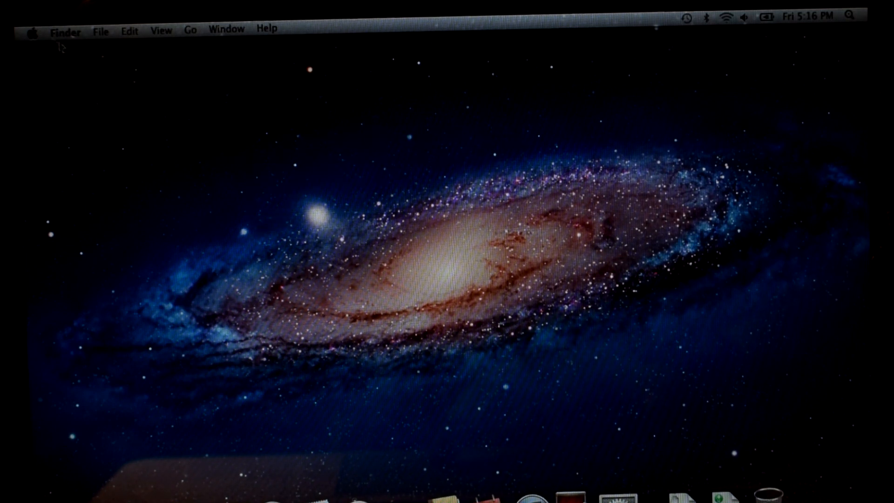
- Show About This Mac storage: 250 GB solid-state drive 'mac' with 239.2 GB free
click(33, 30)
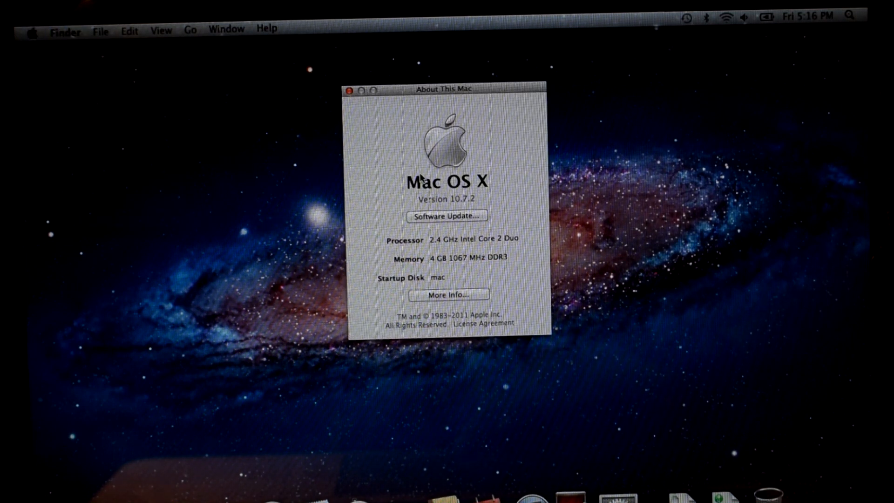
click(448, 295)
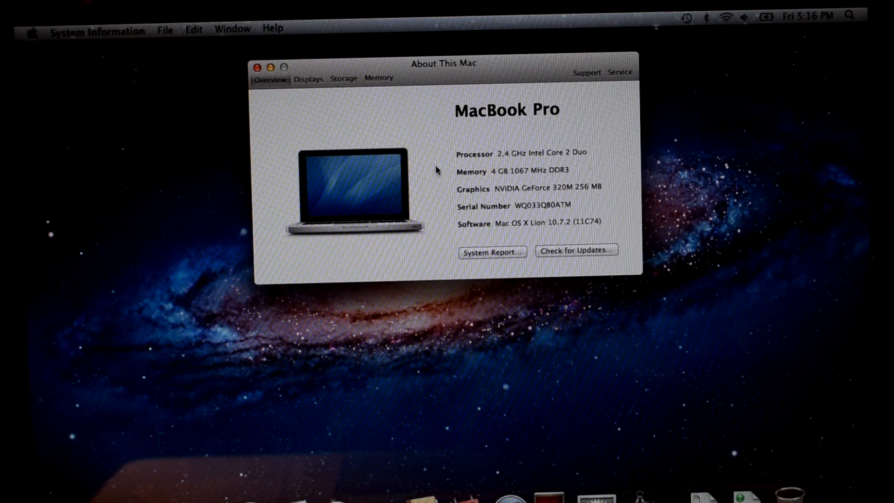
click(308, 78)
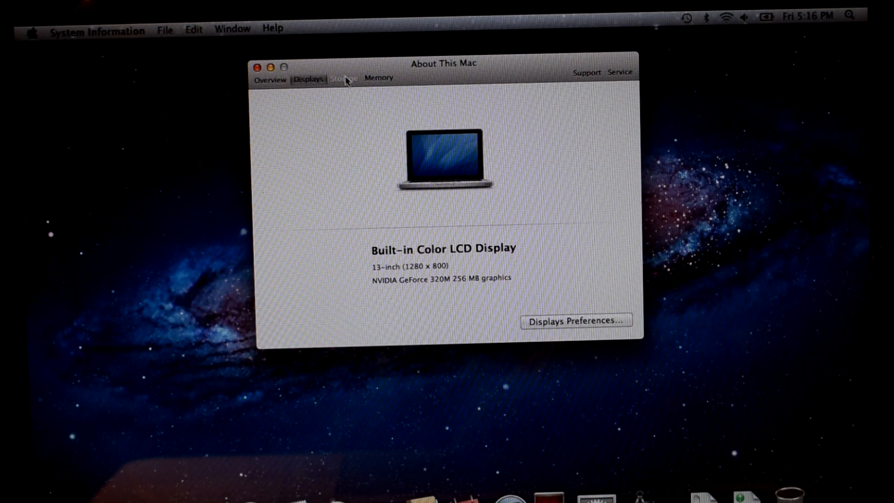
click(343, 79)
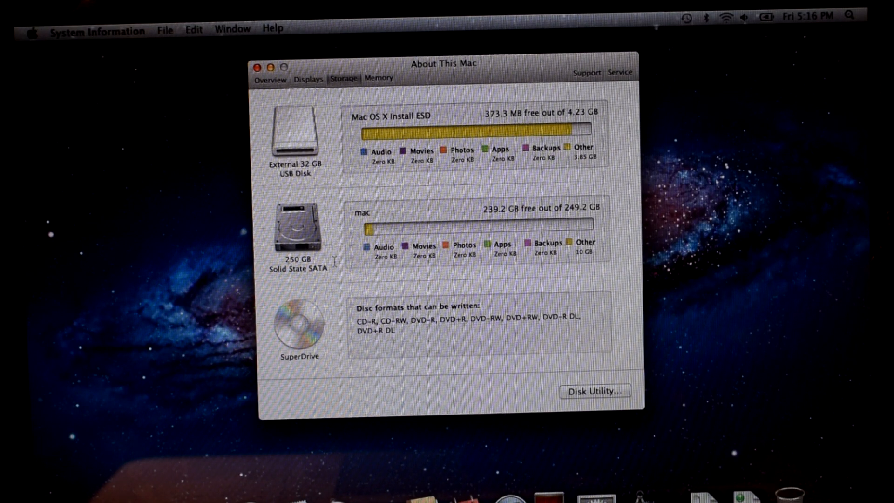